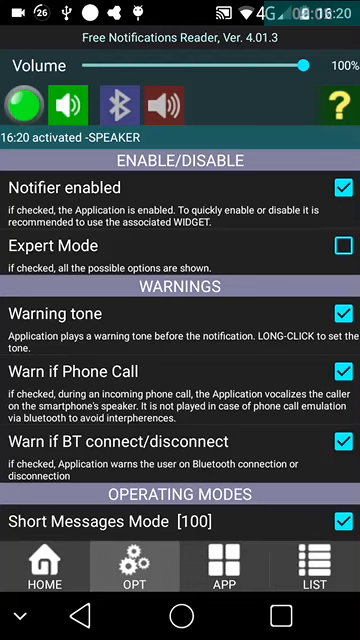
- Uncheck the Warning tone option in the OPT tab
{"action": "left_click", "coordinate": [203, 320]}
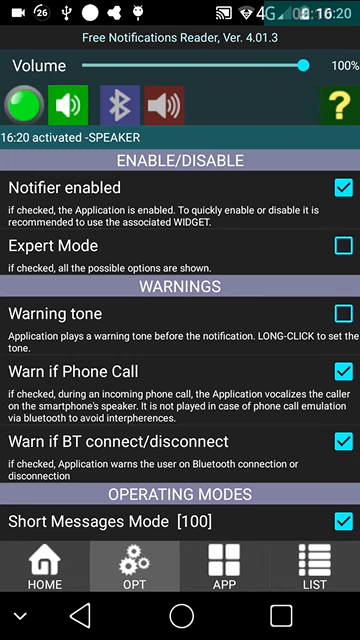
{"action": "left_click", "coordinate": [315, 590]}
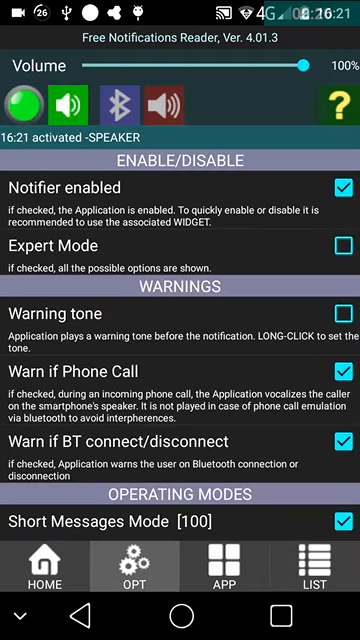
- Re-enable Warning tone and long-press it to open the Choose path sound picker
{"action": "left_click", "coordinate": [338, 318]}
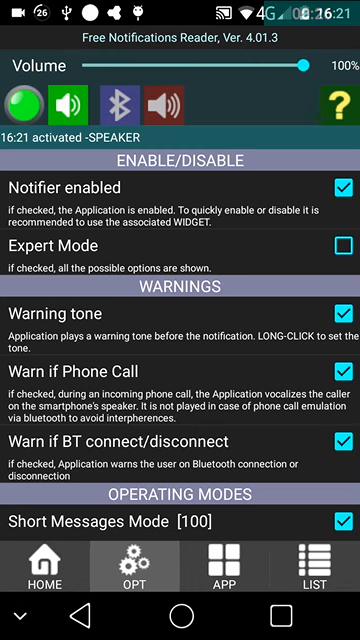
{"action": "left_click", "coordinate": [324, 590]}
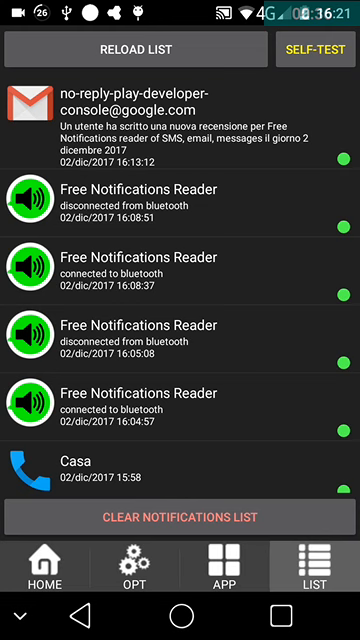
{"action": "left_click", "coordinate": [126, 590]}
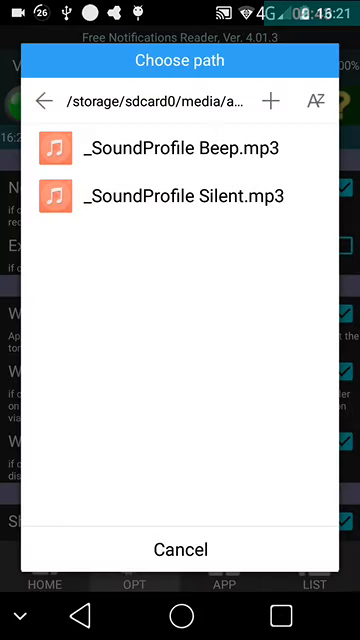
- Browse the Choose path picker up to the storage root folder
{"action": "left_click", "coordinate": [42, 100]}
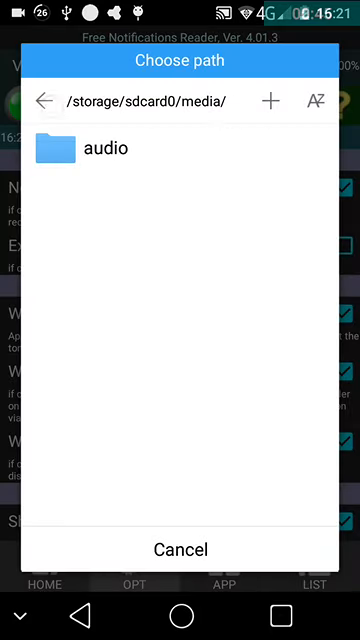
{"action": "left_click", "coordinate": [42, 101]}
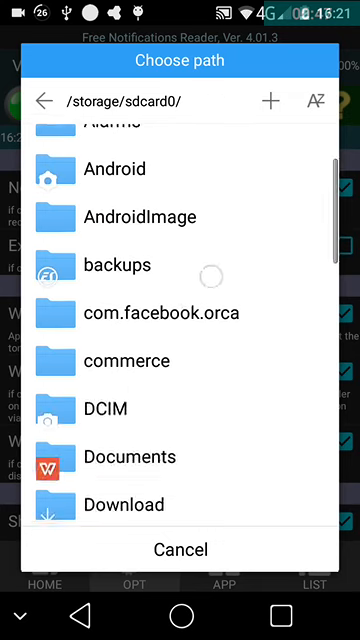
{"action": "scroll", "scroll_direction": "down", "scroll_amount": 3}
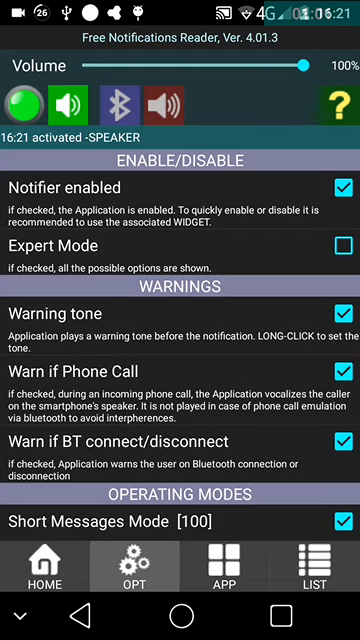
- Return to the LIST tab and select the bluetooth disconnection notification
{"action": "left_click", "coordinate": [324, 590]}
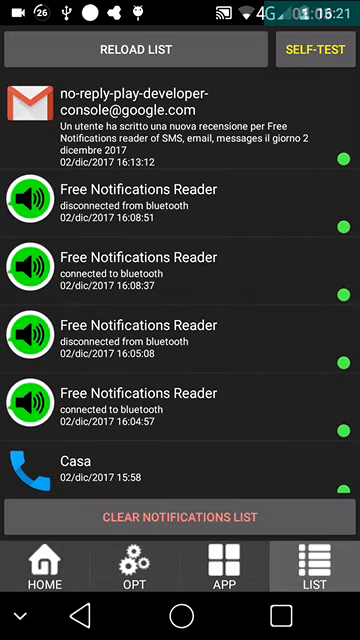
{"action": "left_click", "coordinate": [180, 208]}
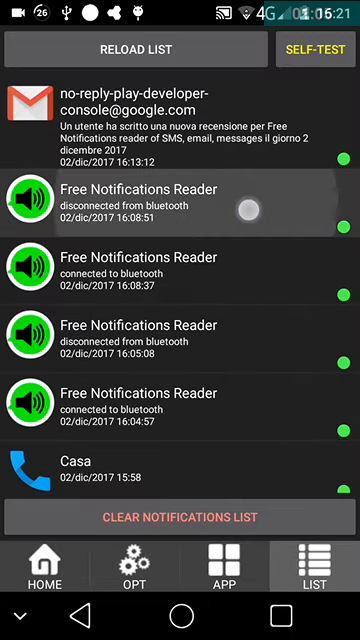